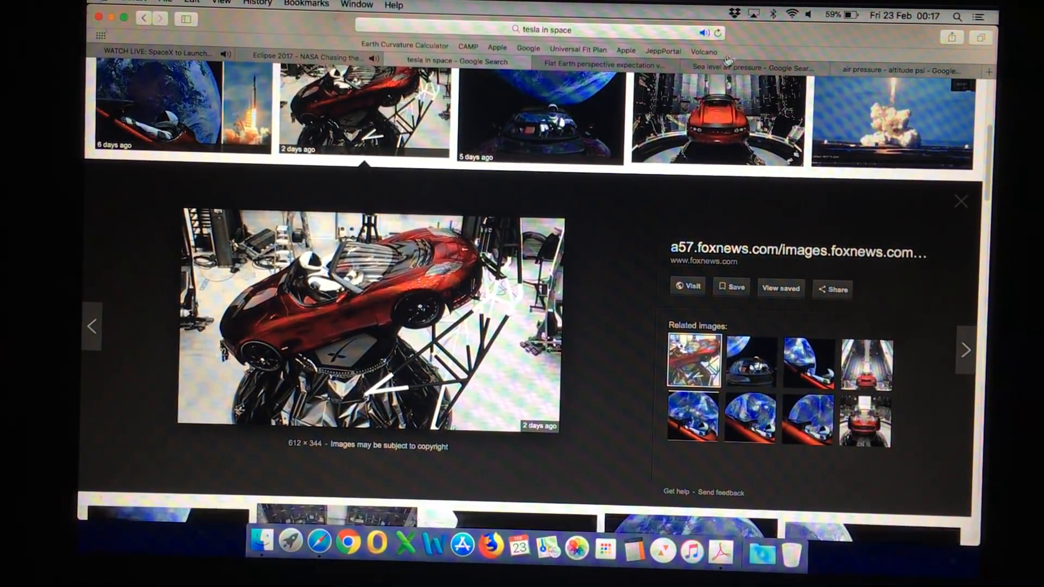
# Step: Show the altitude vs ambient pressure table, then the flat Earth perspective video's comments section
pyautogui.click(907, 70)
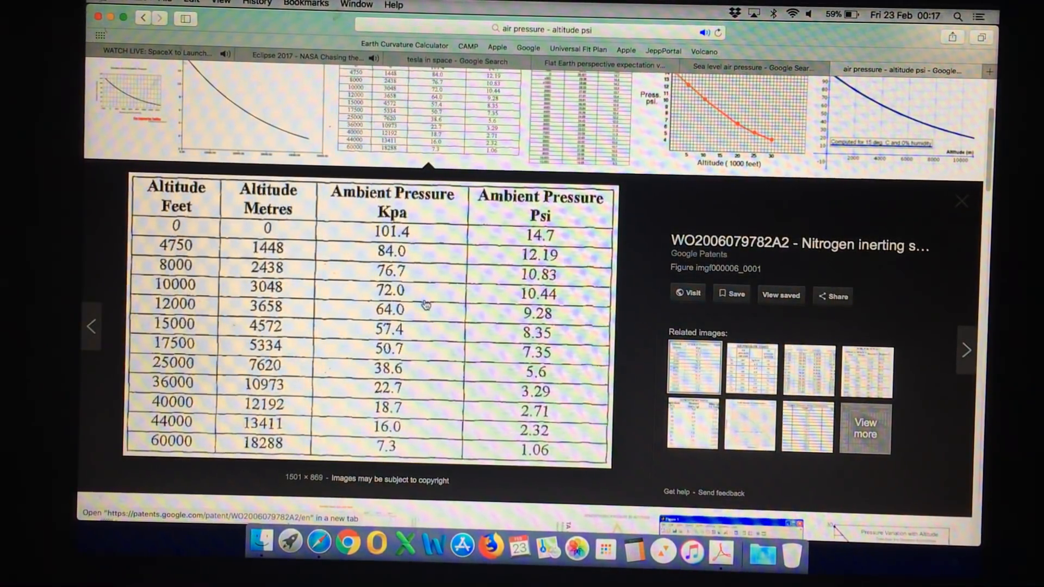
pyautogui.moveTo(147, 410)
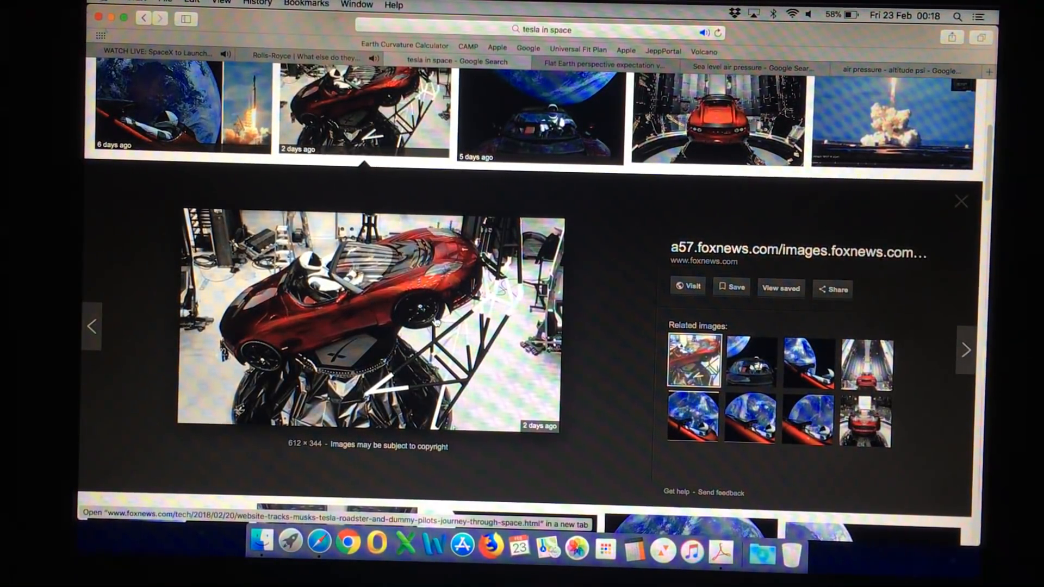
pyautogui.click(603, 65)
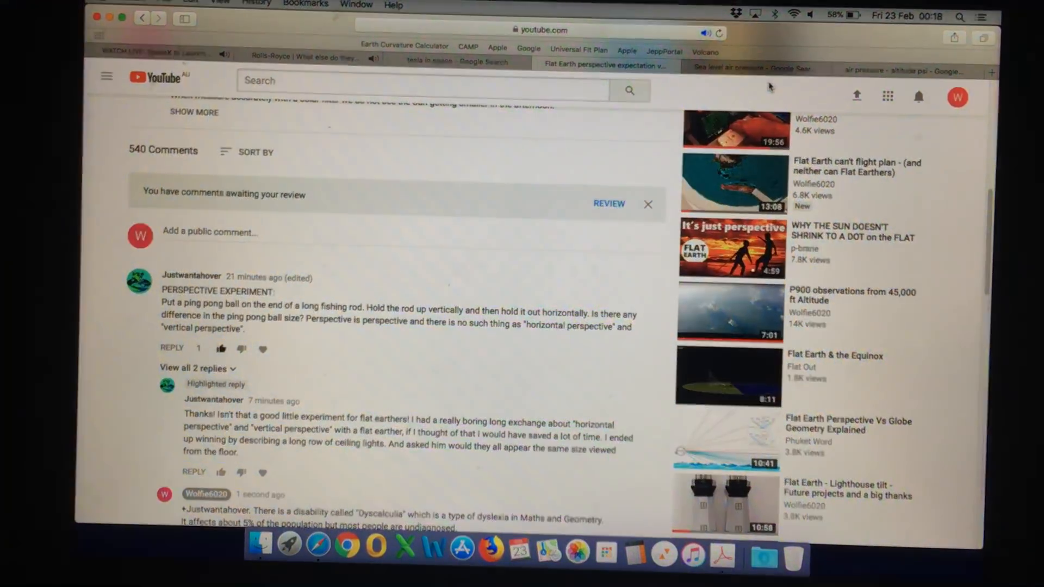
pyautogui.click(491, 45)
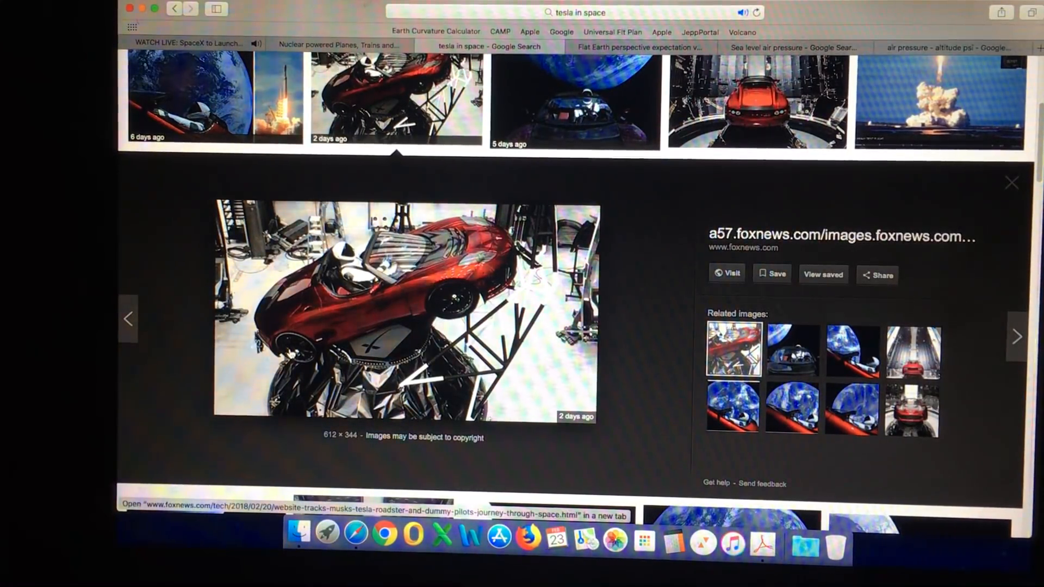